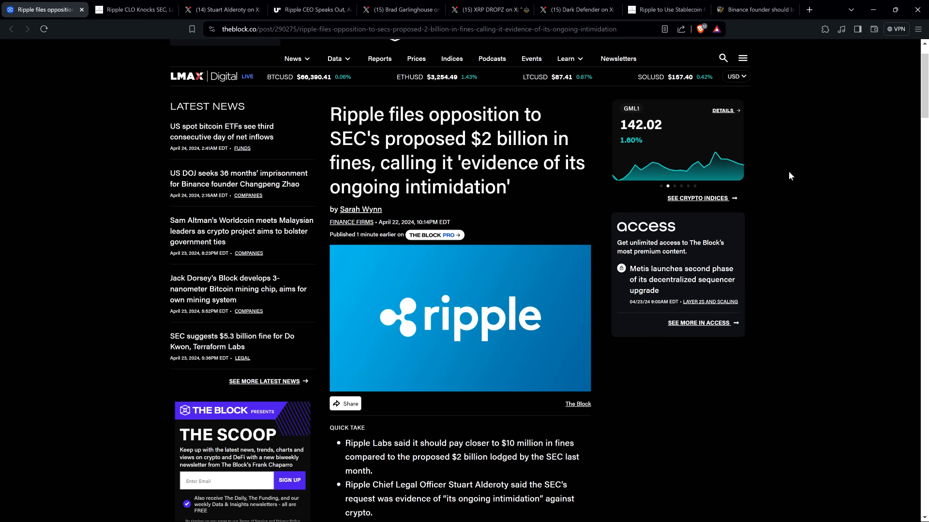
{"action": "mouse_move", "coordinate": [34, 221]}
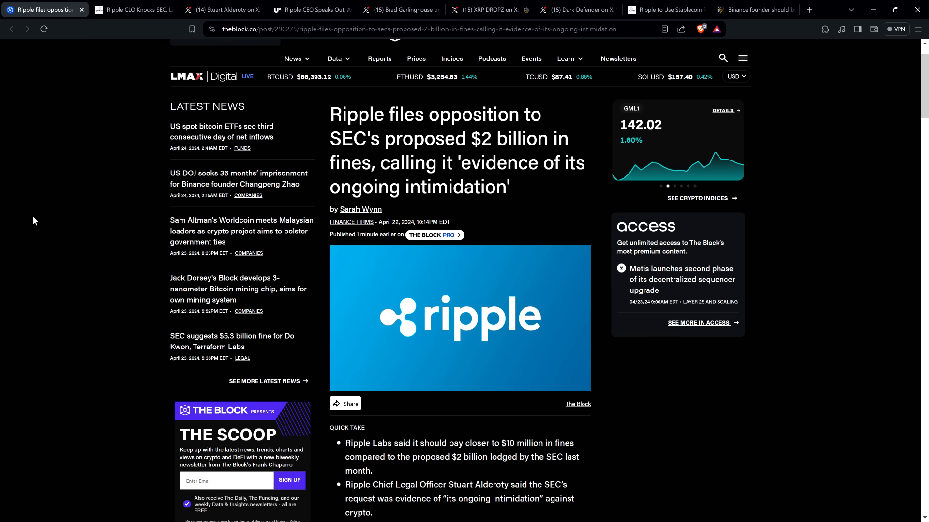
- Switch to The Crypto Basic article 'Ripple CLO Knocks SEC, Labels Its Proposed $2B Fine… Intimidation'
{"action": "scroll", "scroll_direction": "down", "scroll_amount": 3}
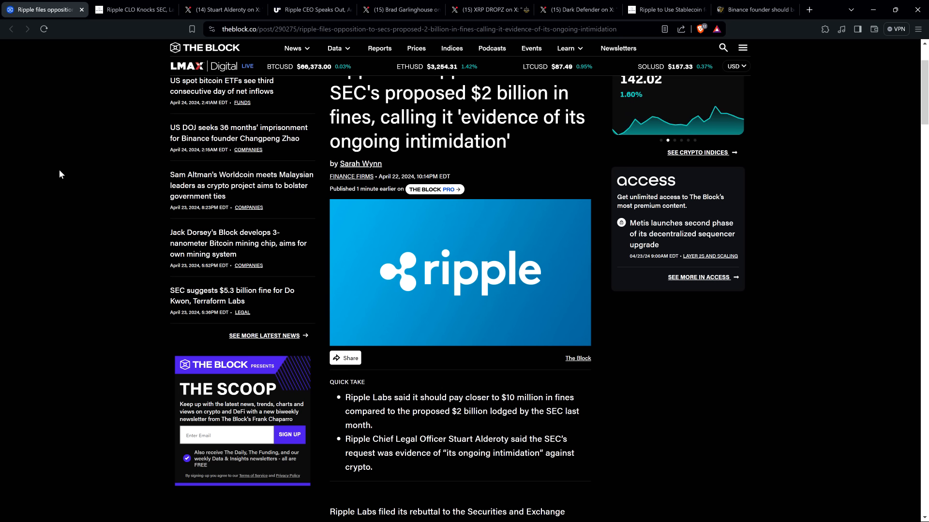
{"action": "mouse_move", "coordinate": [57, 190]}
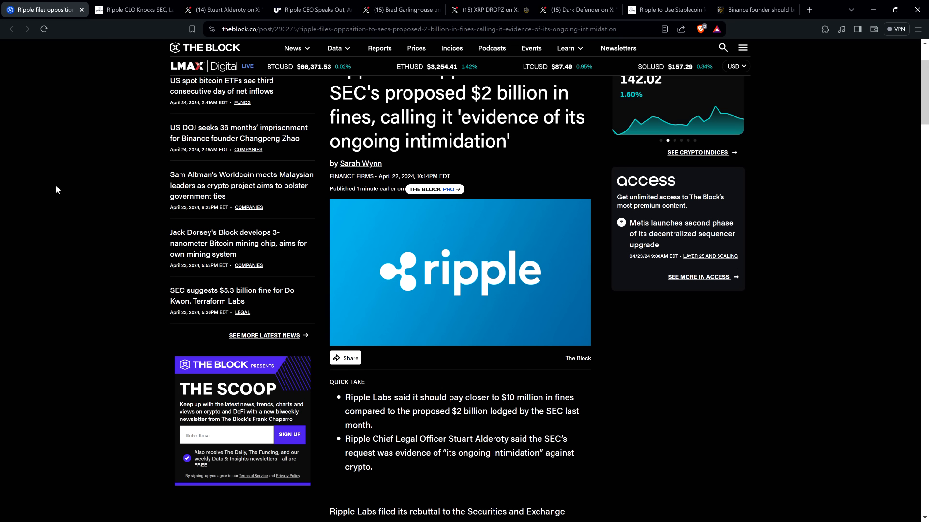
{"action": "mouse_move", "coordinate": [39, 191]}
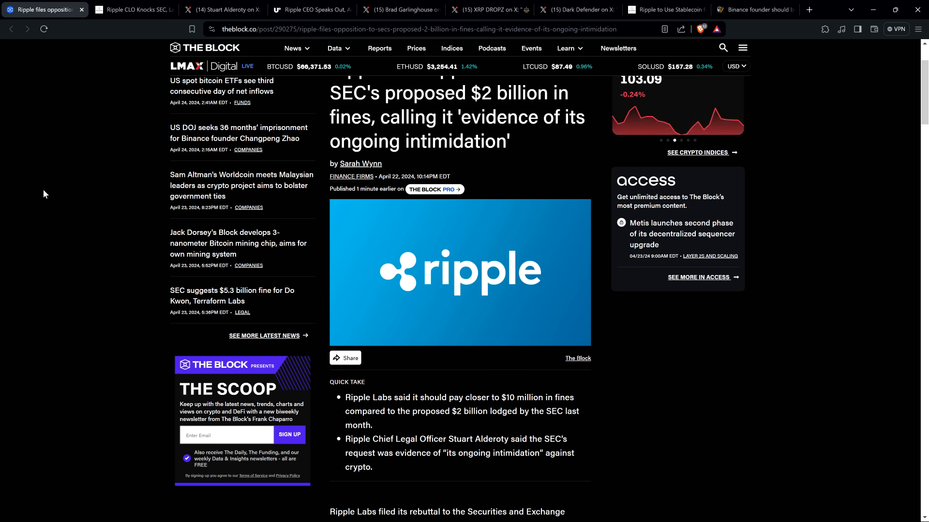
{"action": "mouse_move", "coordinate": [67, 108]}
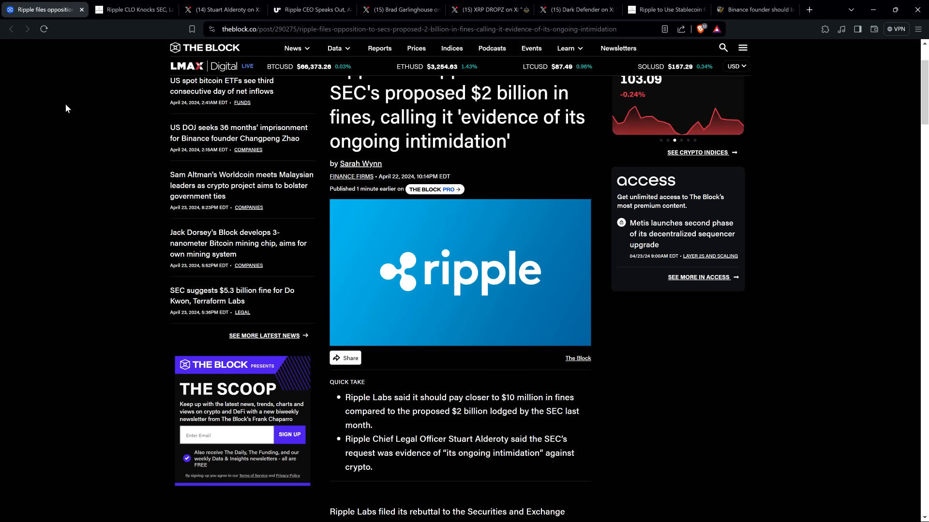
{"action": "left_click", "coordinate": [135, 9]}
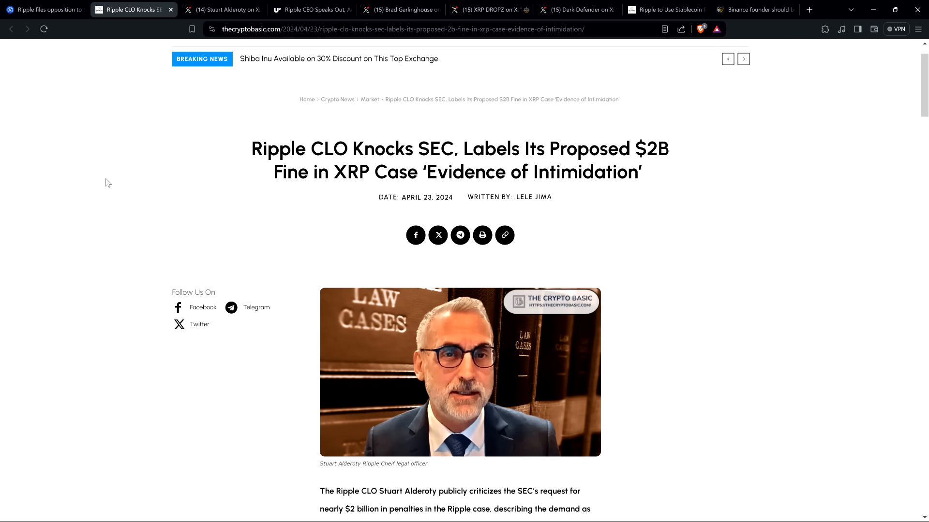
{"action": "mouse_move", "coordinate": [115, 183]}
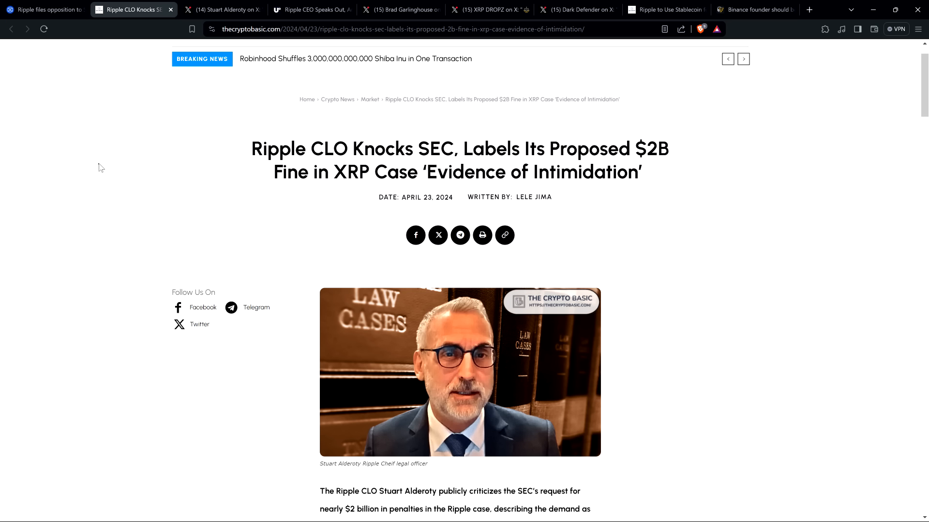
{"action": "mouse_move", "coordinate": [99, 163]}
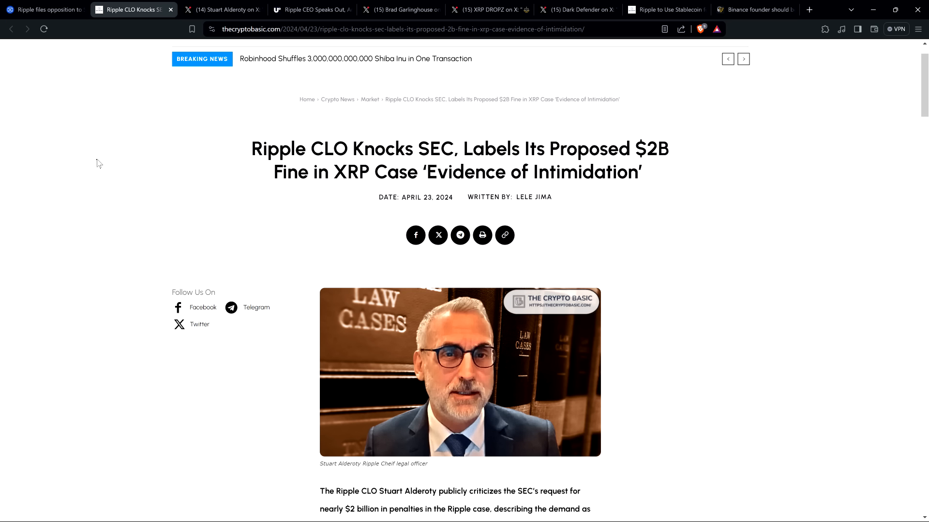
- Open Stuart Alderoty's X post on Ripple opposing the SEC's $2B penalty request
{"action": "left_click", "coordinate": [222, 9]}
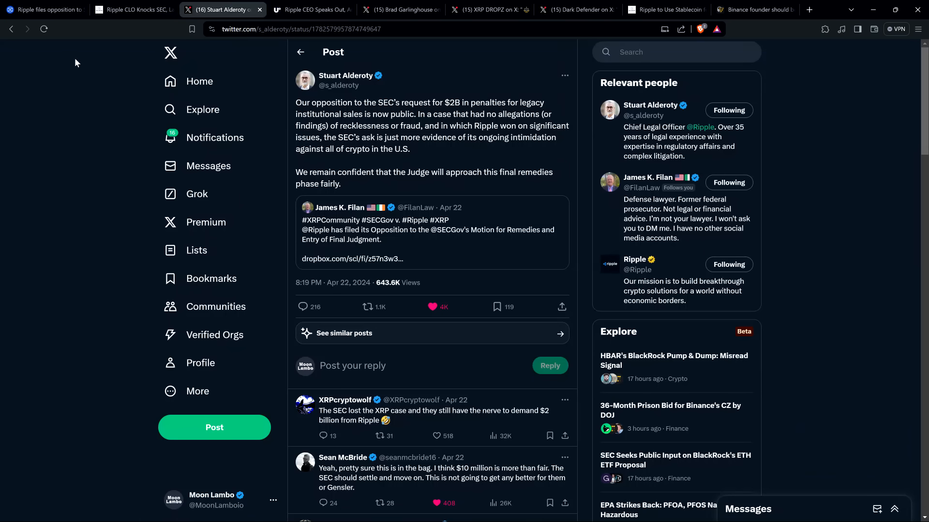
{"action": "mouse_move", "coordinate": [59, 71]}
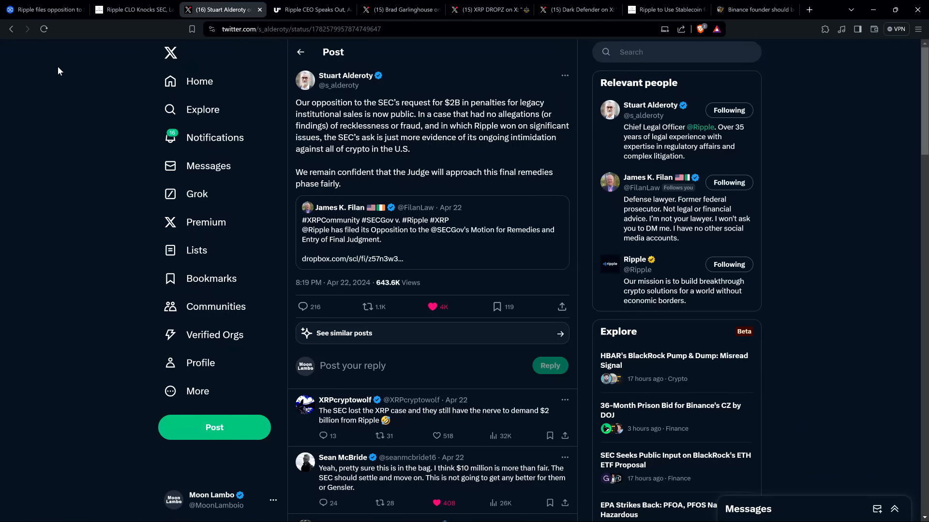
{"action": "mouse_move", "coordinate": [63, 118]}
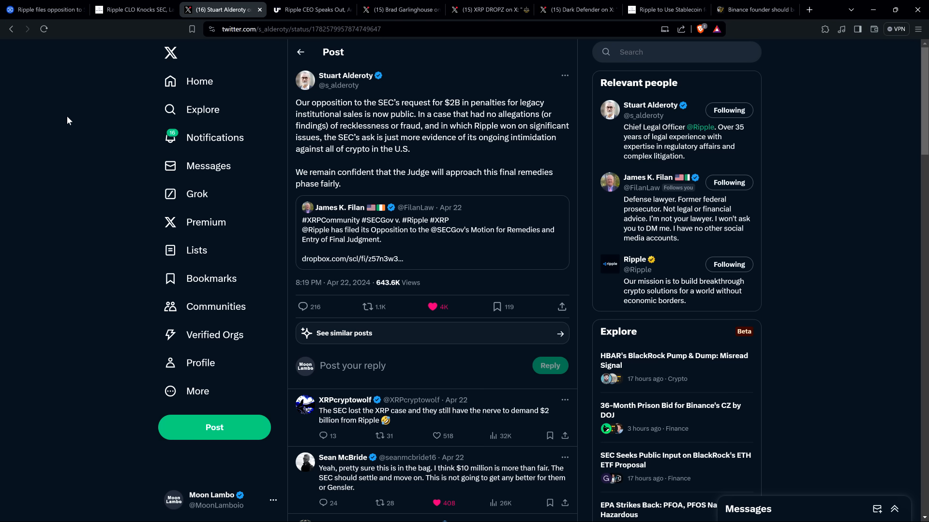
{"action": "mouse_move", "coordinate": [75, 143]}
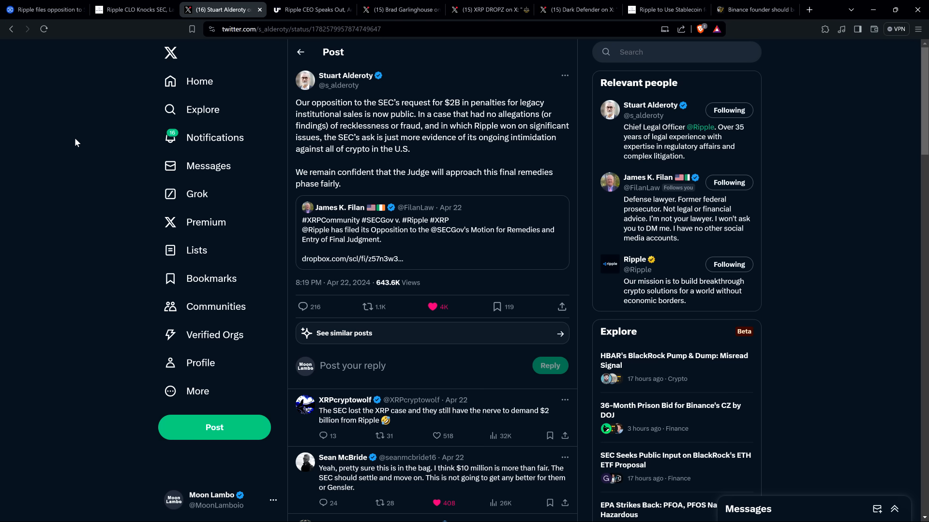
{"action": "mouse_move", "coordinate": [101, 141]}
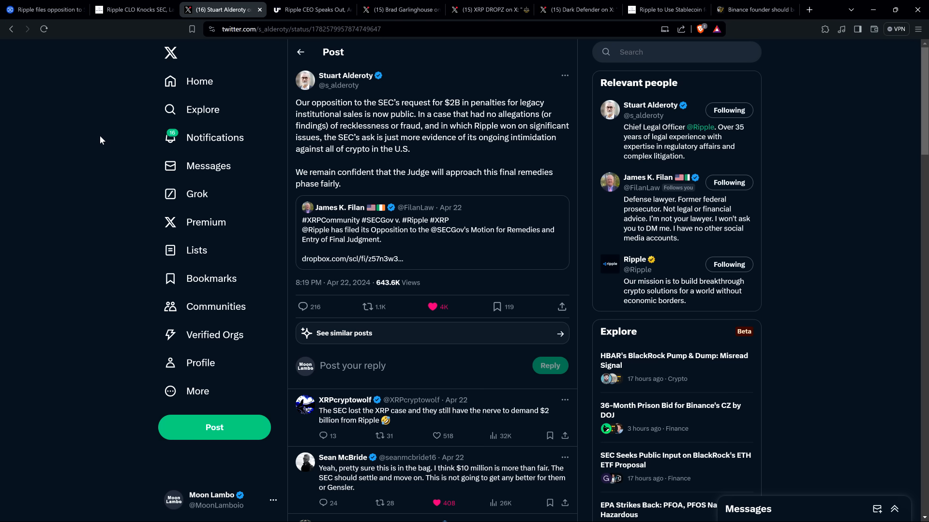
{"action": "mouse_move", "coordinate": [102, 145]}
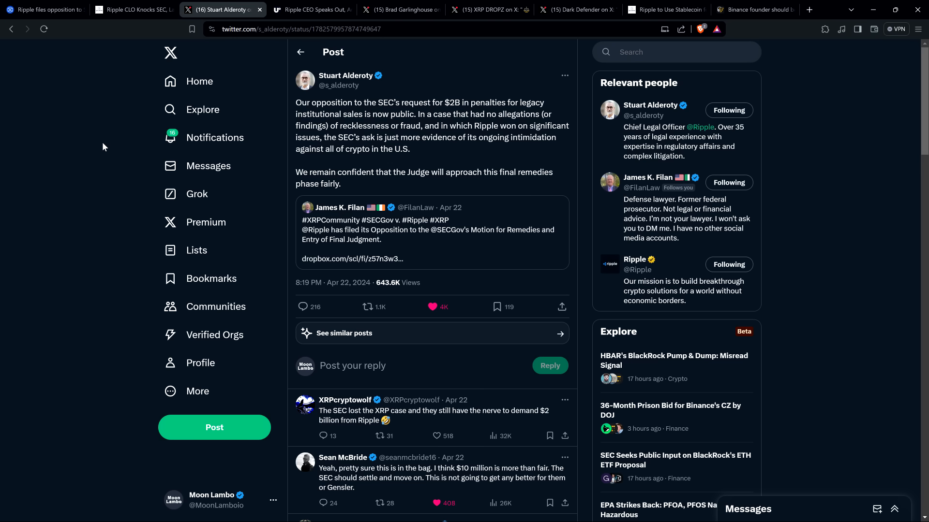
{"action": "mouse_move", "coordinate": [112, 139]}
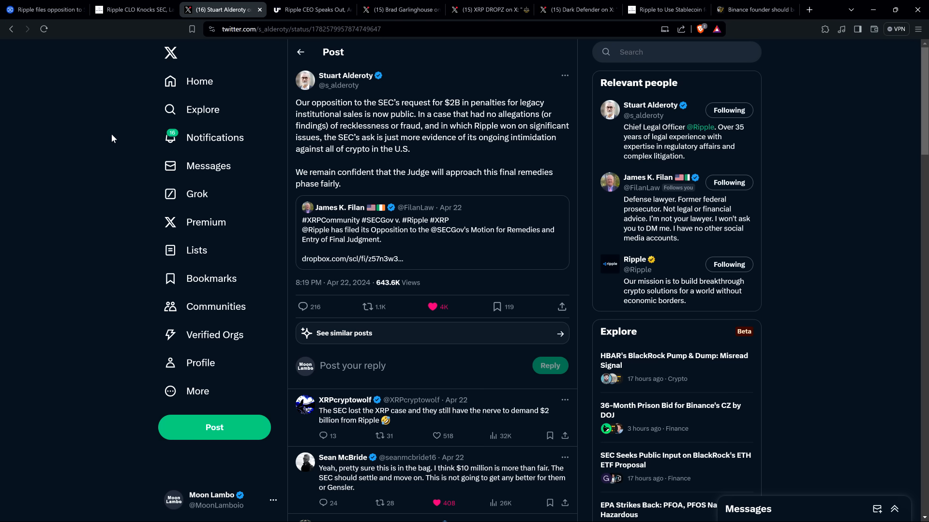
{"action": "mouse_move", "coordinate": [325, 10]}
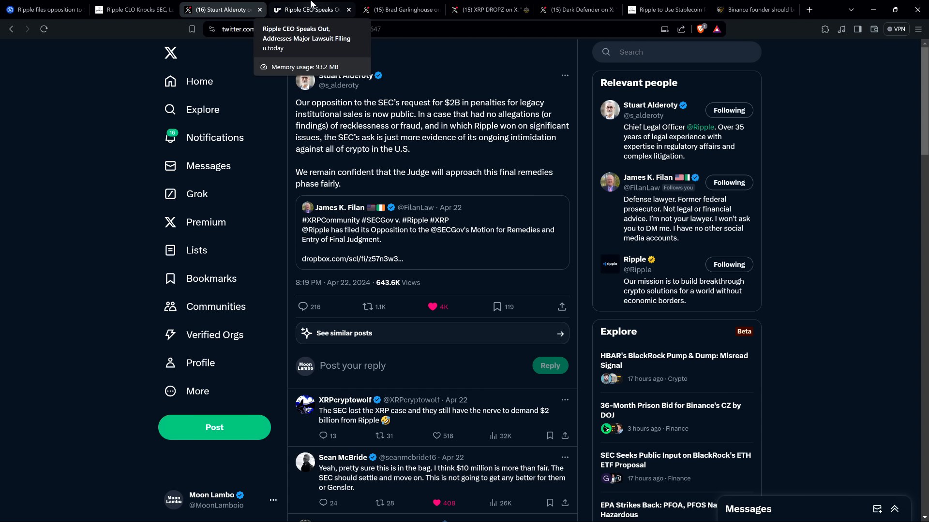
- View the U.Today Ripple CEO article, then Brad Garlinghouse's X post quoting Alderoty
{"action": "left_click", "coordinate": [308, 9]}
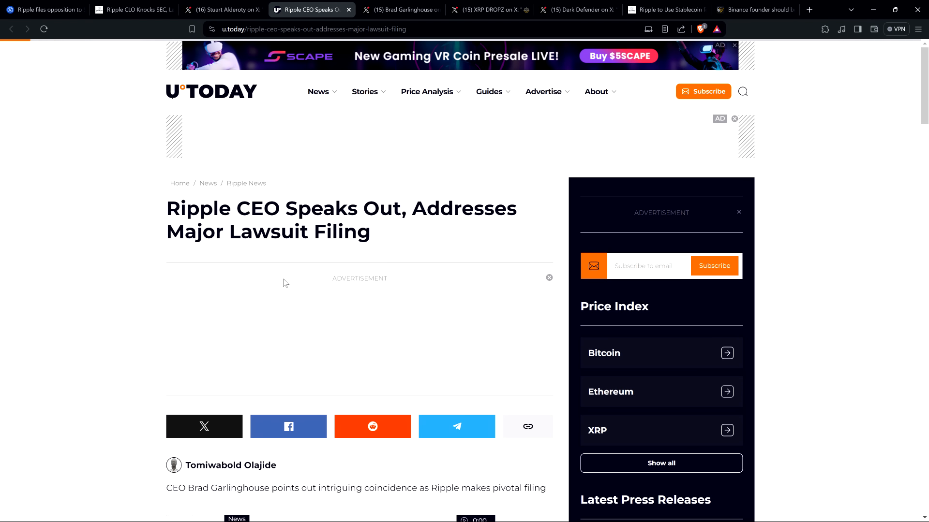
{"action": "mouse_move", "coordinate": [232, 250]}
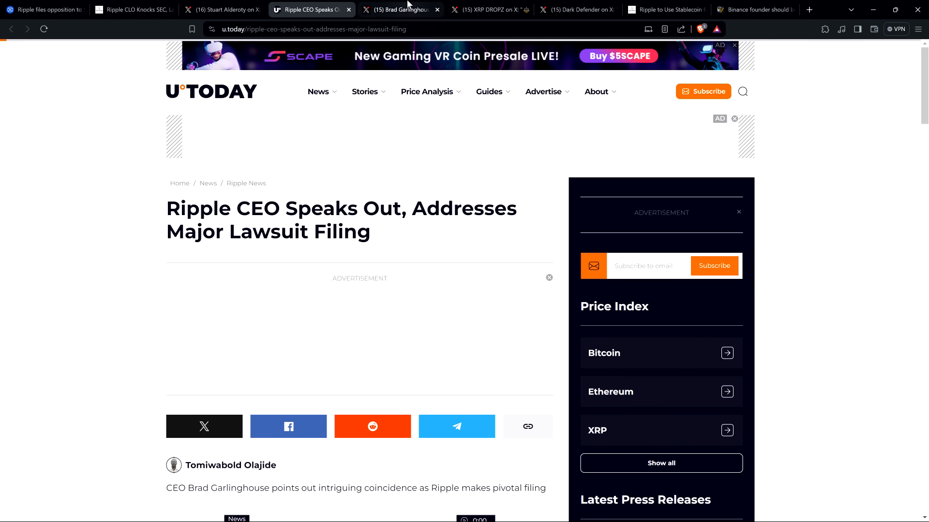
{"action": "left_click", "coordinate": [400, 9]}
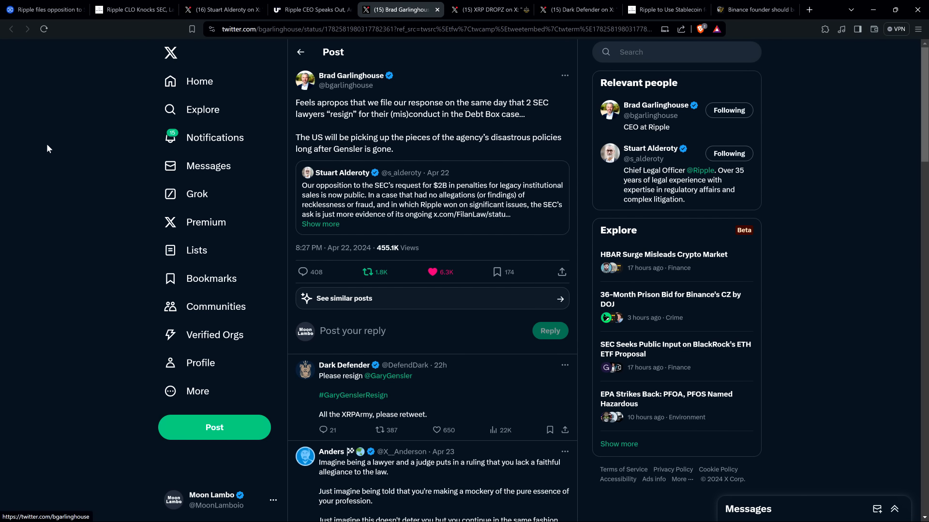
{"action": "mouse_move", "coordinate": [54, 160]}
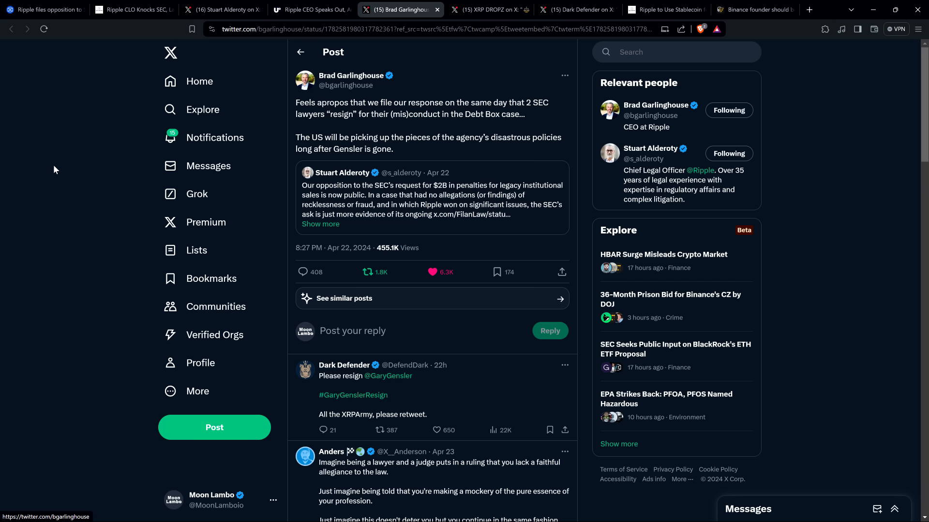
{"action": "mouse_move", "coordinate": [54, 157]}
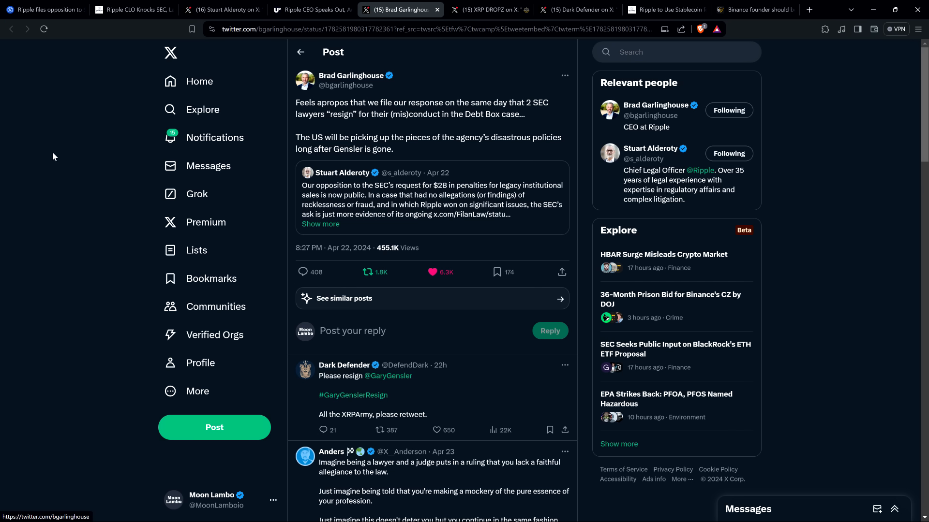
{"action": "mouse_move", "coordinate": [491, 94]}
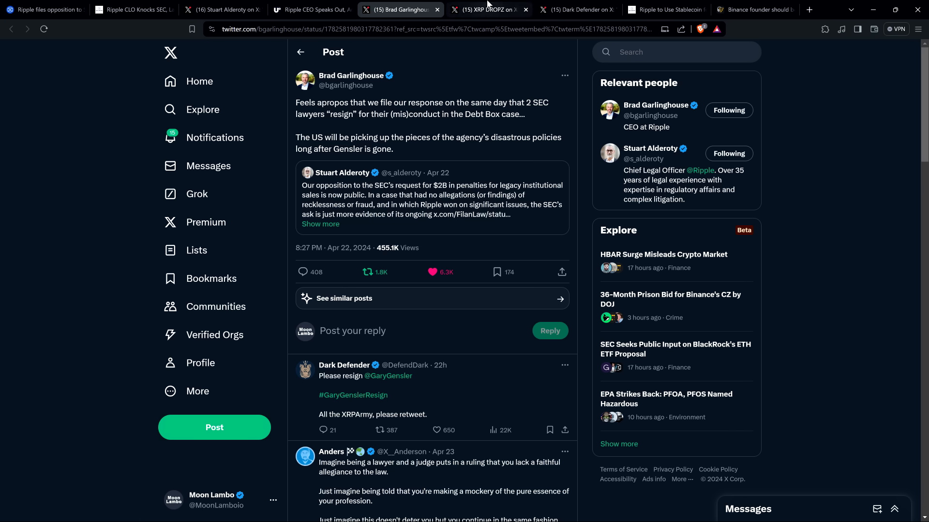
- Open the XRP DROPZ post summarizing Jeremy Hogan's take on Ripple's reply brief
{"action": "left_click", "coordinate": [487, 10]}
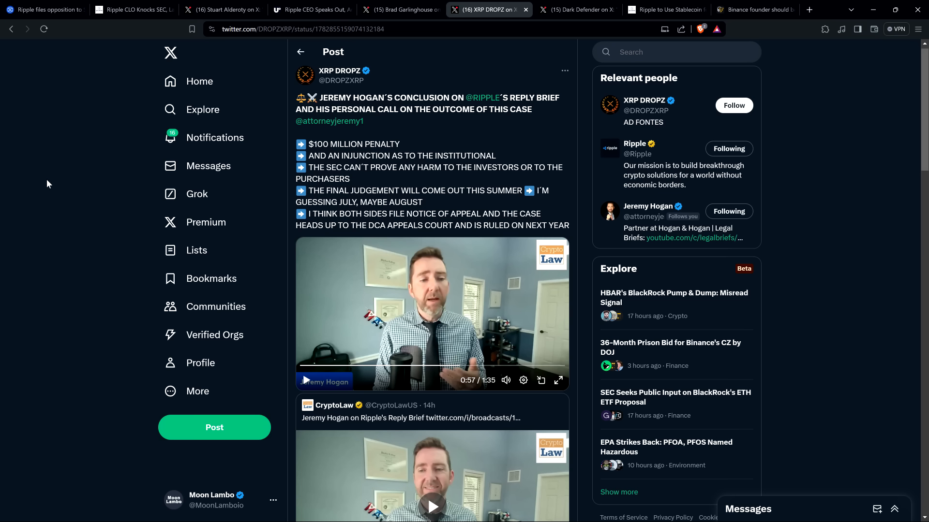
{"action": "mouse_move", "coordinate": [79, 192]}
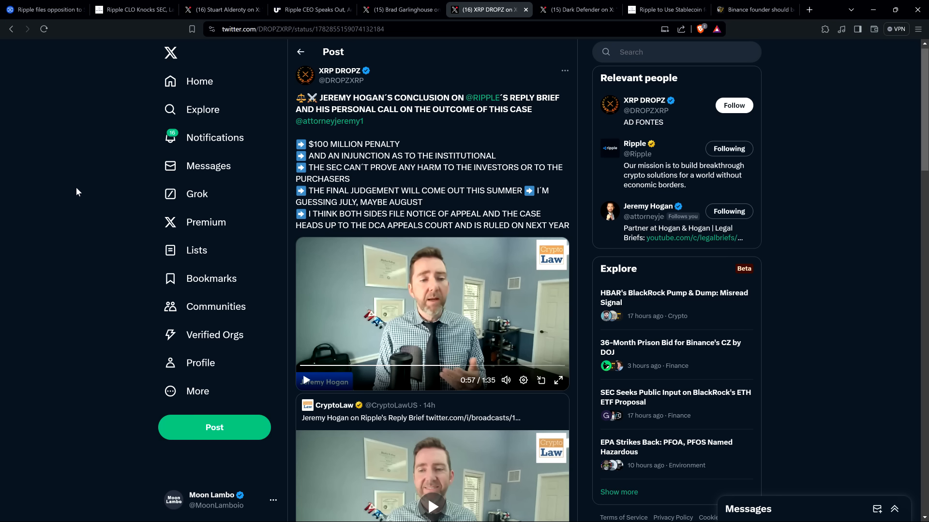
{"action": "mouse_move", "coordinate": [62, 216]}
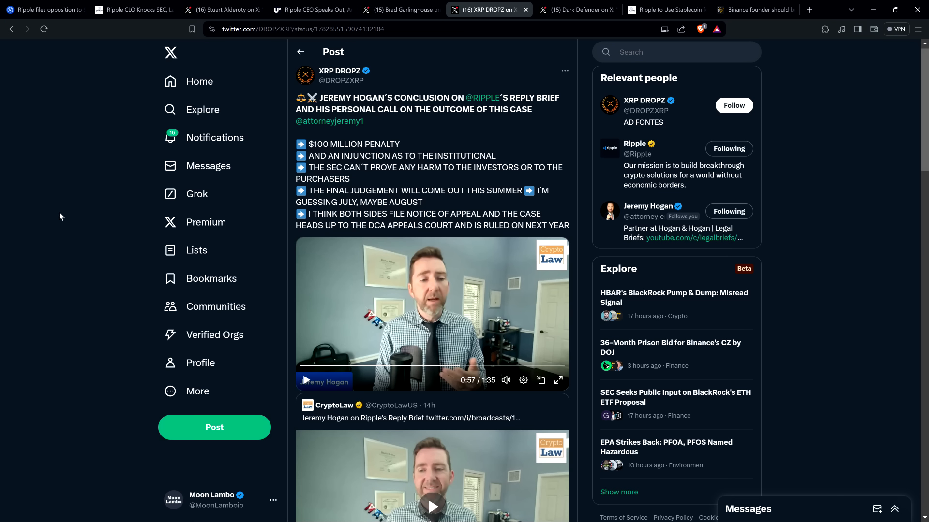
{"action": "mouse_move", "coordinate": [46, 202]}
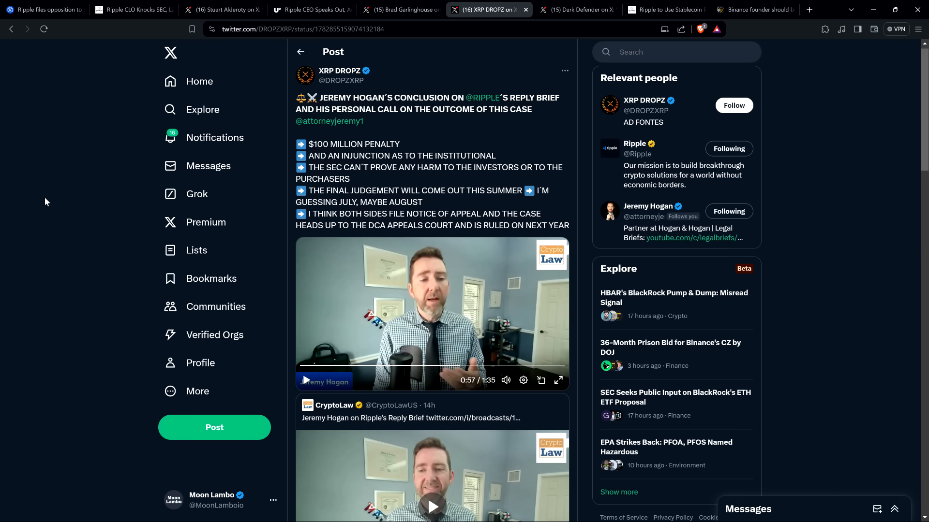
{"action": "mouse_move", "coordinate": [73, 182]}
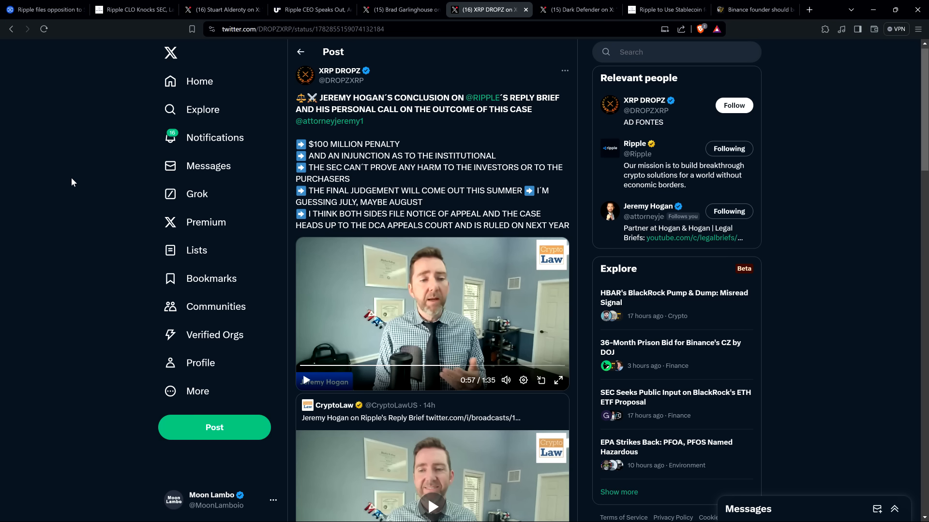
{"action": "mouse_move", "coordinate": [92, 179]}
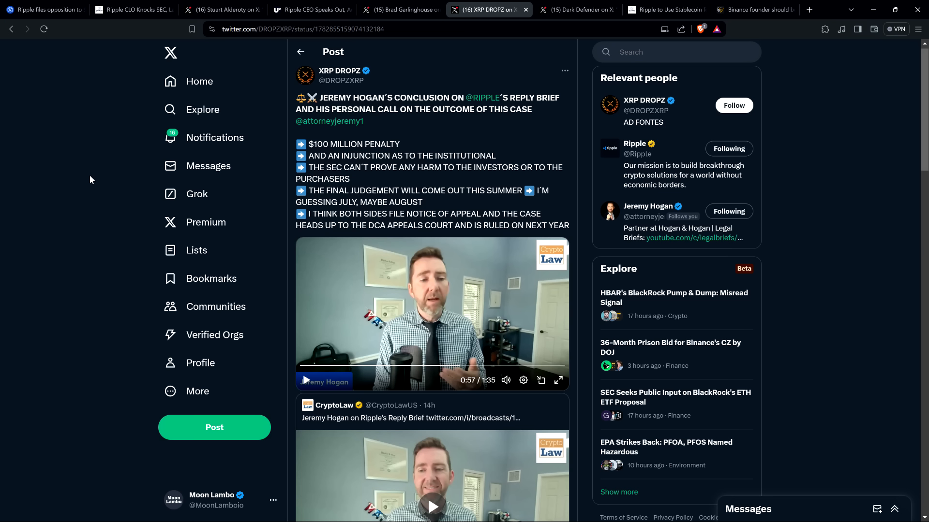
{"action": "mouse_move", "coordinate": [88, 179]}
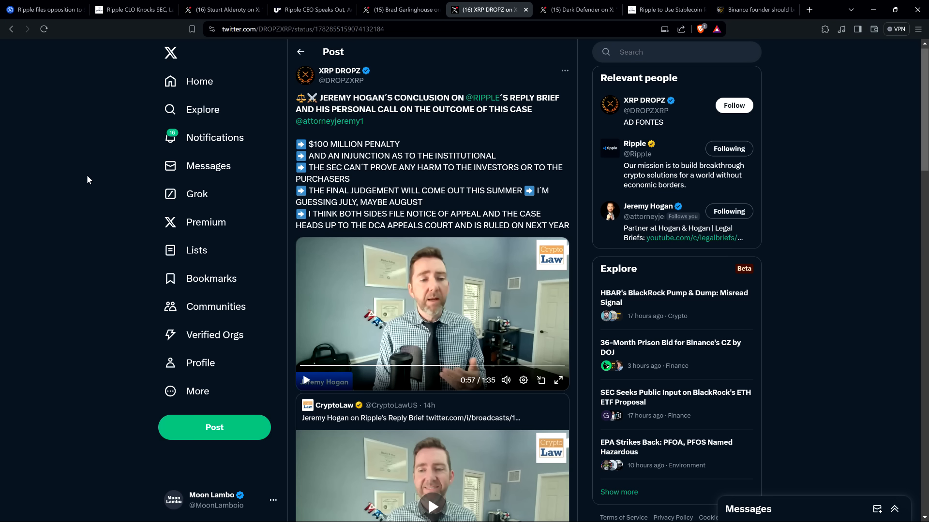
{"action": "mouse_move", "coordinate": [87, 173]}
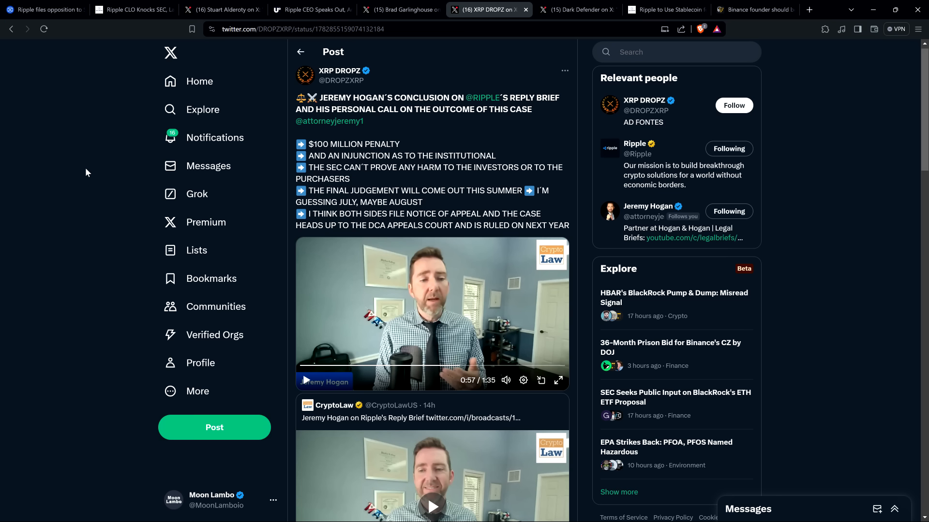
{"action": "mouse_move", "coordinate": [67, 178]}
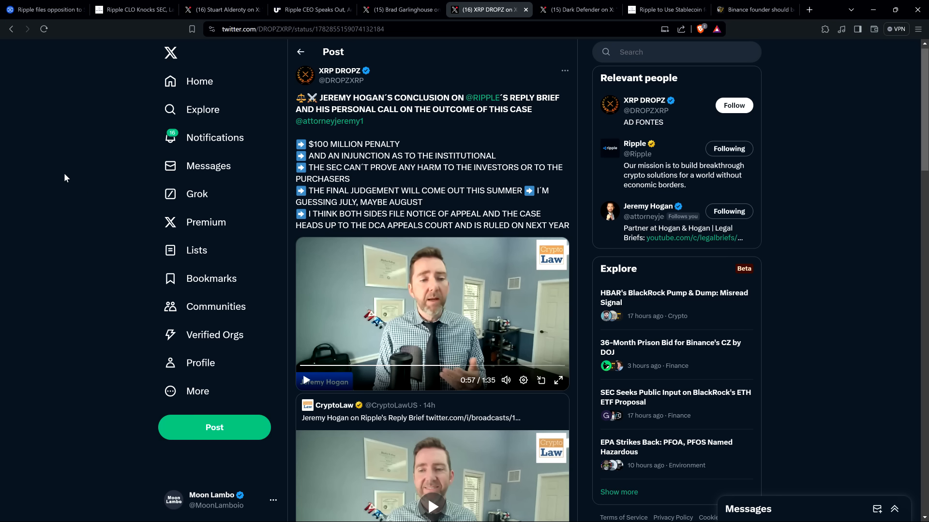
{"action": "mouse_move", "coordinate": [71, 178]}
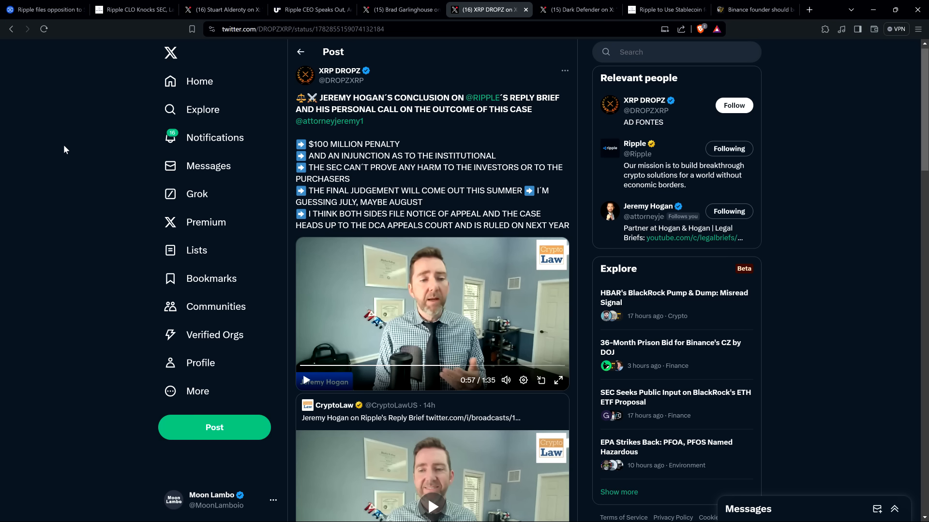
{"action": "mouse_move", "coordinate": [70, 151]}
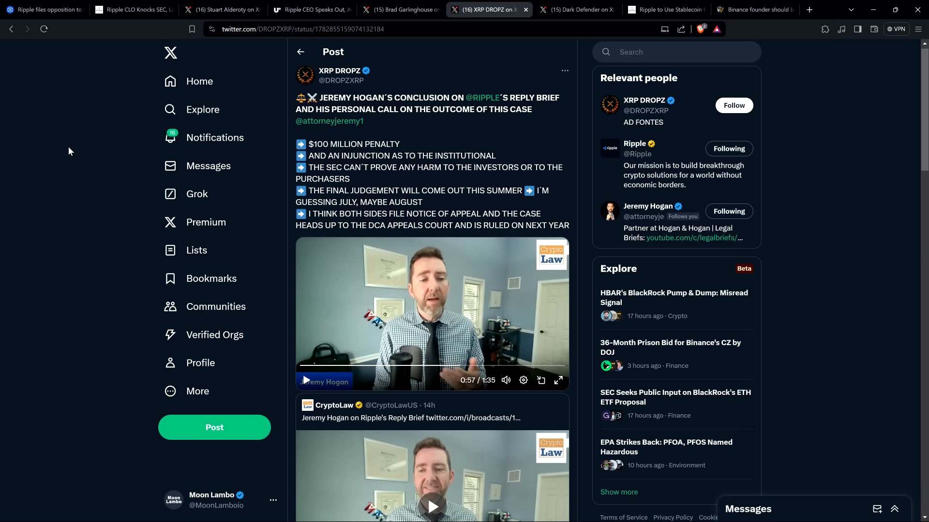
{"action": "mouse_move", "coordinate": [472, 179]}
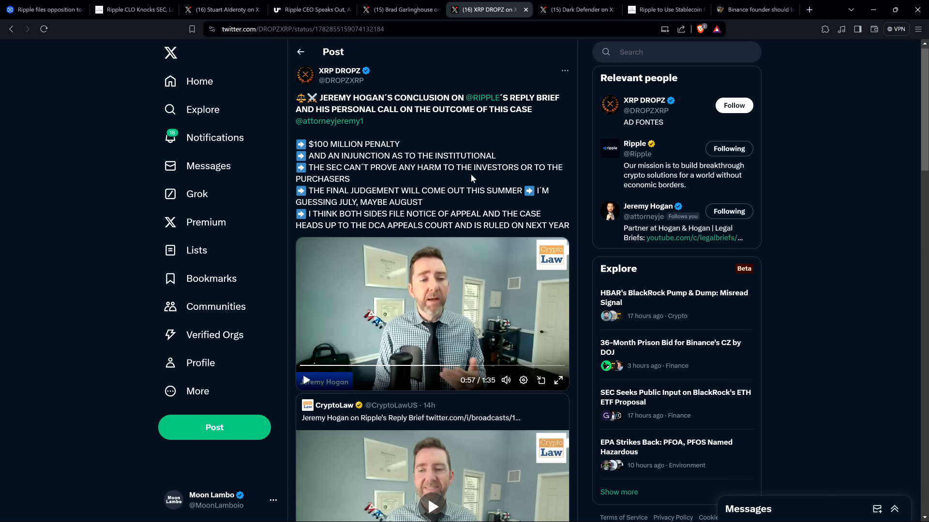
{"action": "mouse_move", "coordinate": [56, 154]}
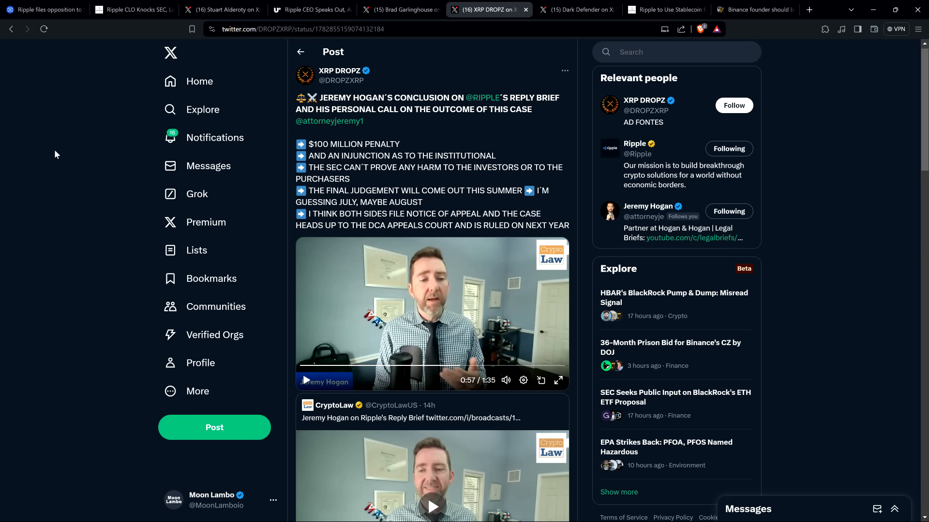